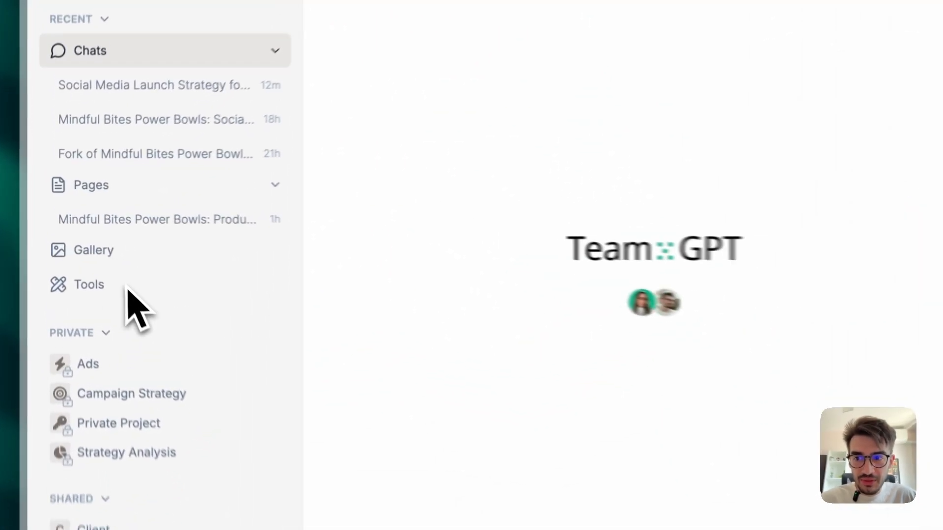
- Launch the Social Media Post Generator from the Marketing tools collection
{"action": "left_click", "coordinate": [89, 284]}
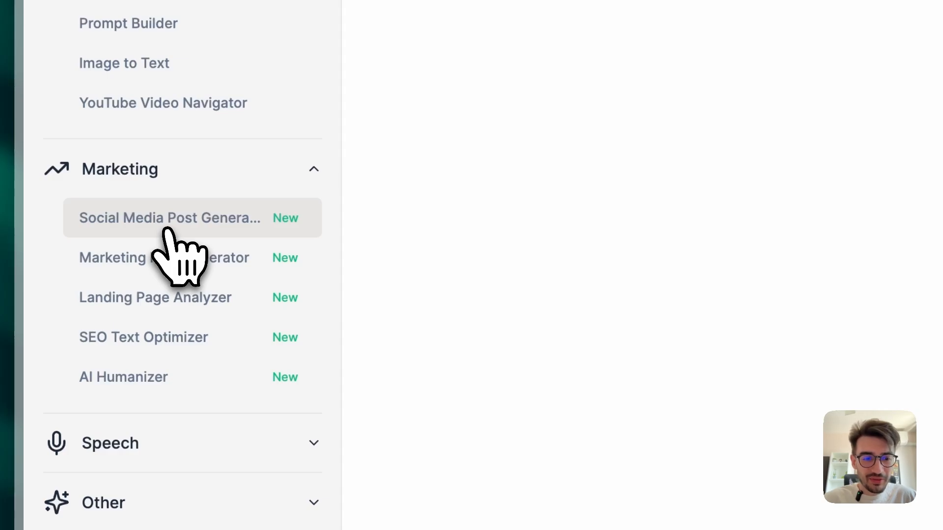
{"action": "left_click", "coordinate": [170, 218]}
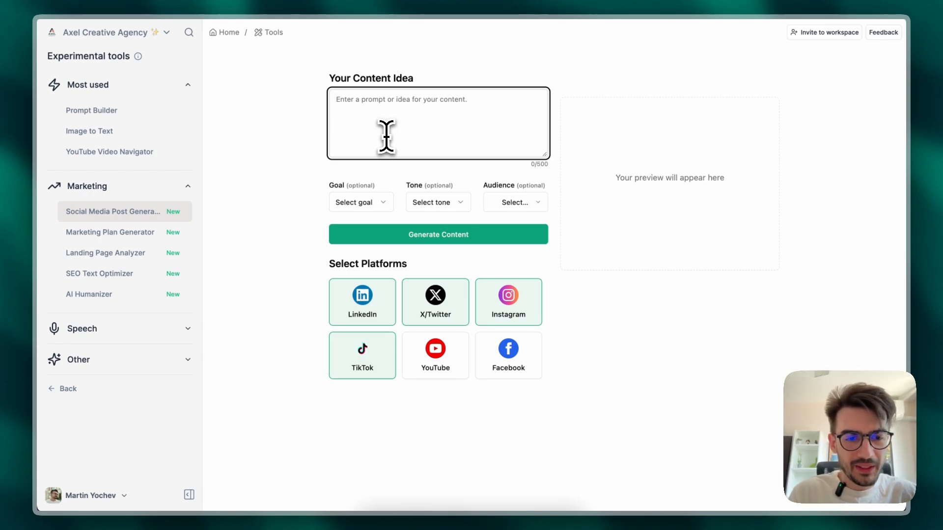
- Generate posts for the idea 'post about our new healthy vegan bowls that we are launch' with Casual tone and Professionals audience
{"action": "type", "text": "post about"}
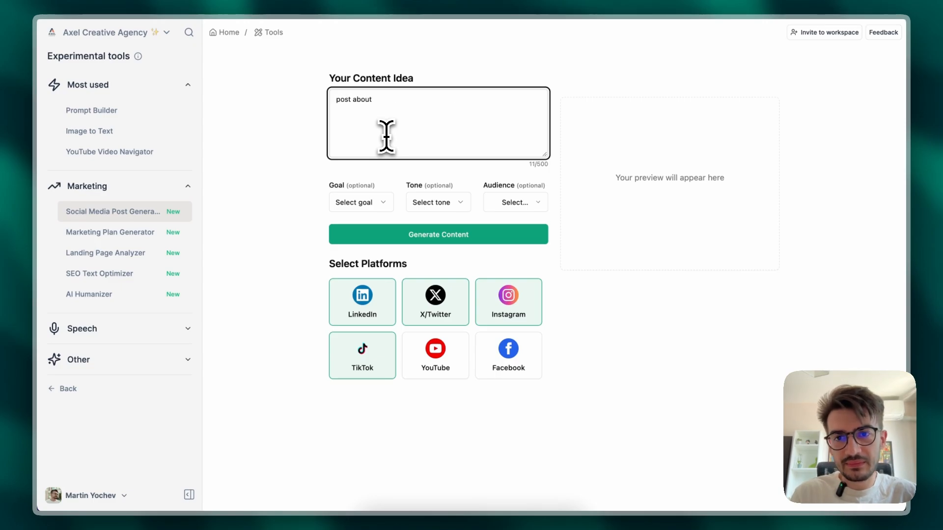
{"action": "type", "text": "our new healthy"}
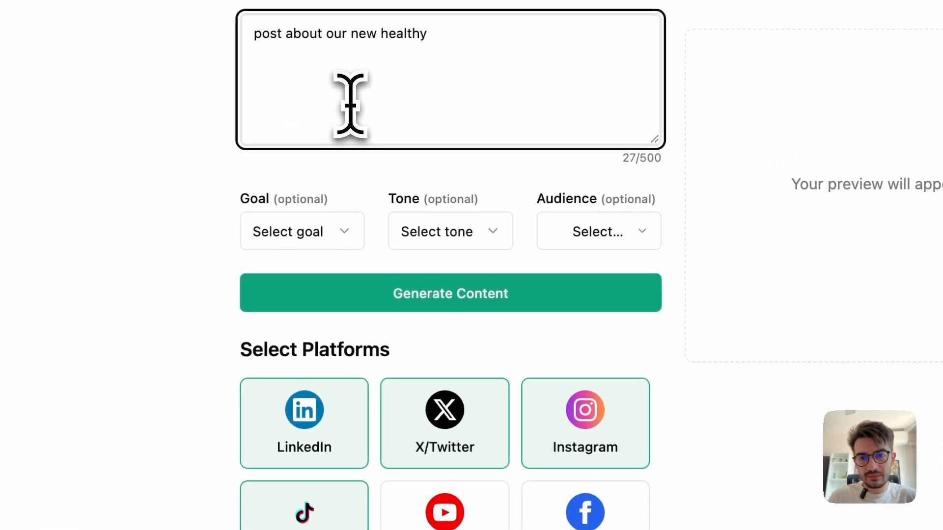
{"action": "type", "text": "vegan bowls that we are launch"}
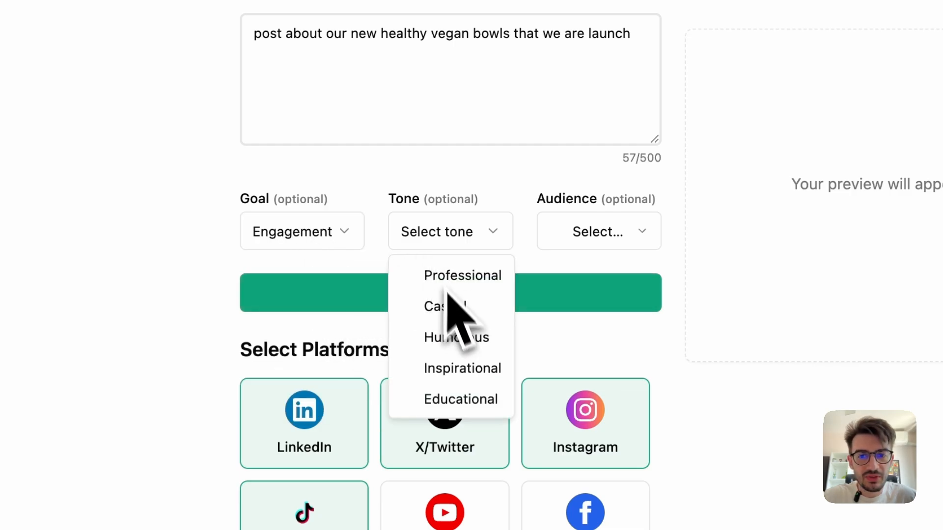
{"action": "left_click", "coordinate": [445, 307]}
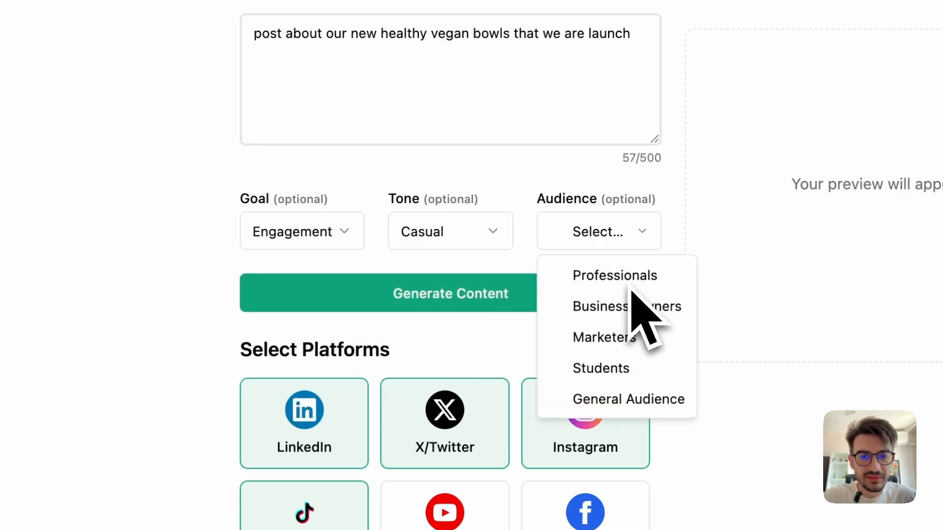
{"action": "left_click", "coordinate": [615, 275]}
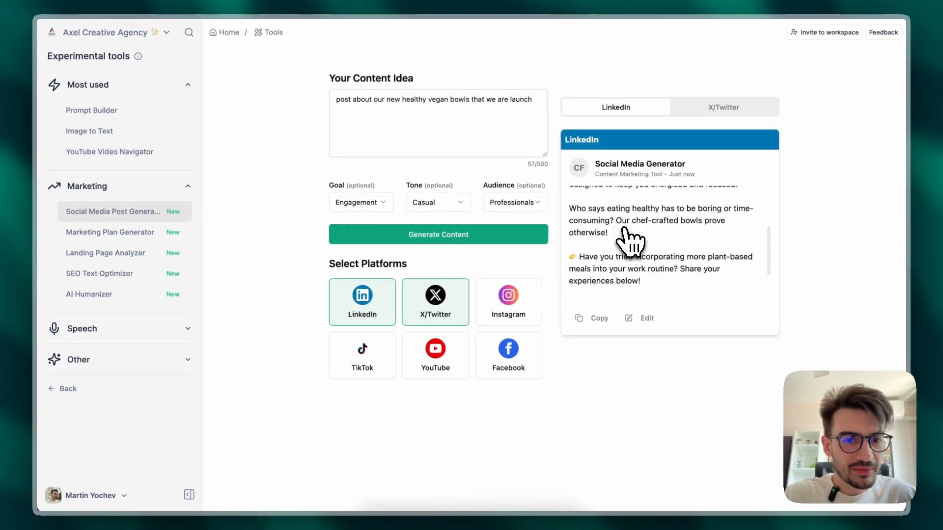
{"action": "left_click", "coordinate": [723, 107]}
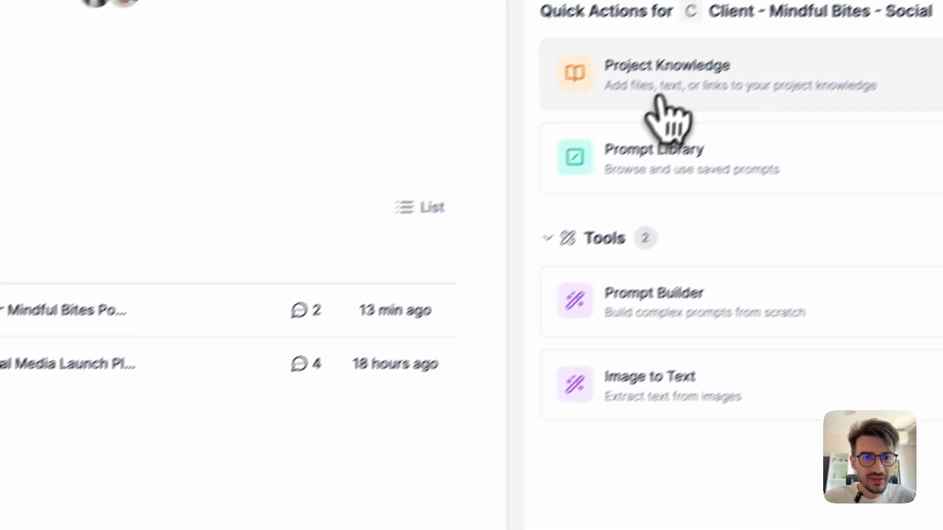
- Browse the project knowledge, collapsing Integrations and viewing the social media post optimization guide file
{"action": "left_click", "coordinate": [666, 75]}
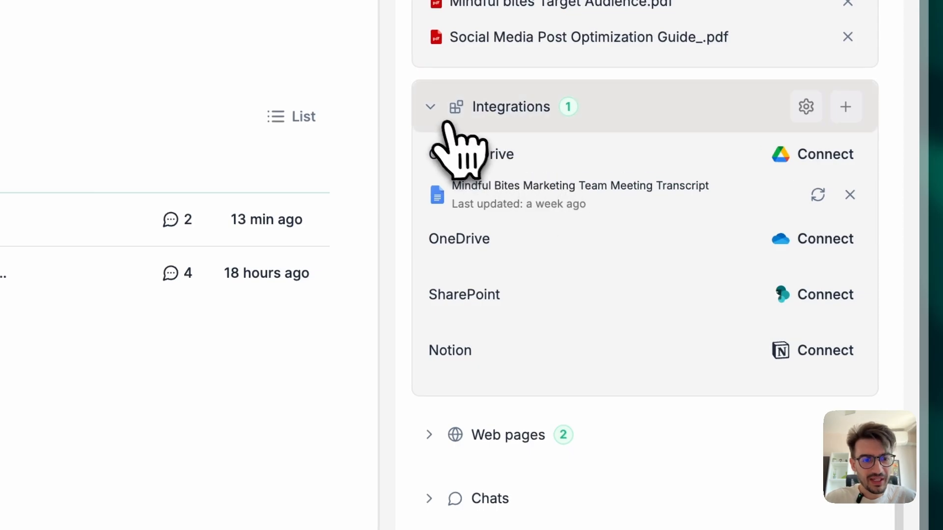
{"action": "left_click", "coordinate": [429, 106]}
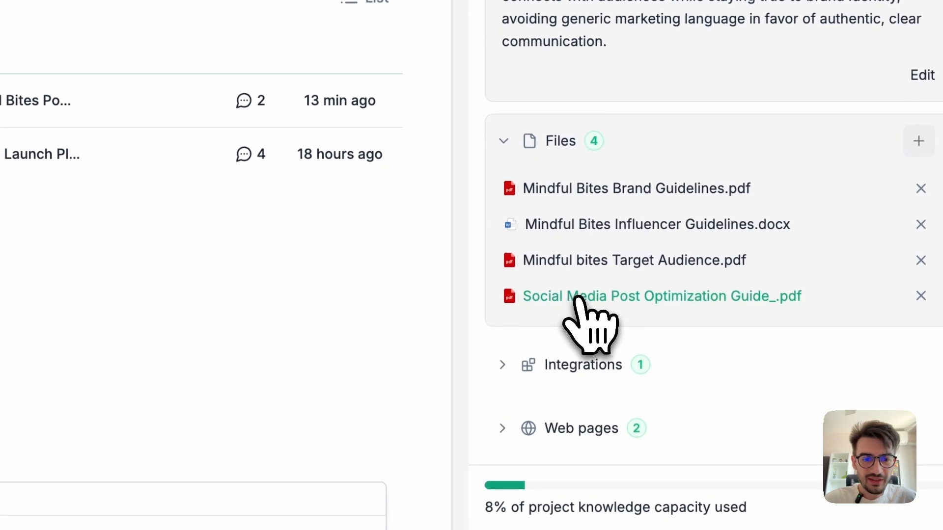
{"action": "left_click", "coordinate": [661, 296]}
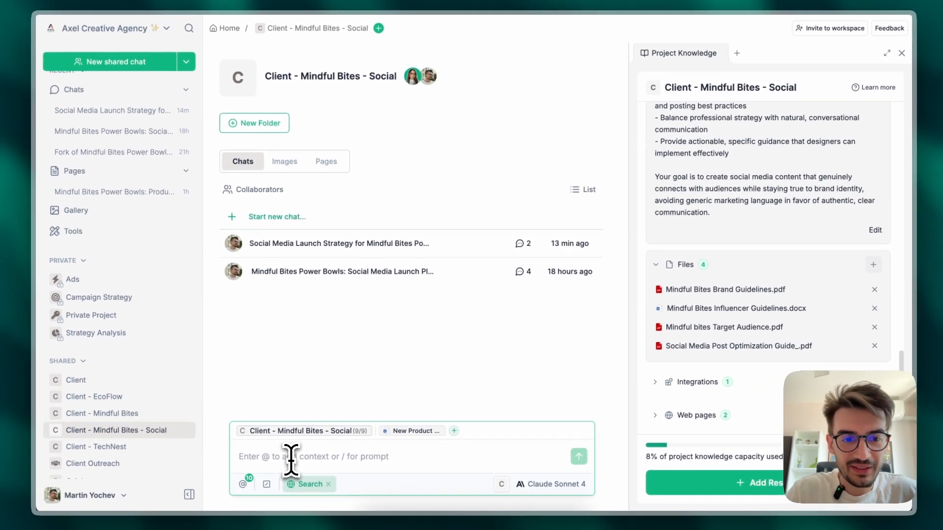
- Send a project chat request to create posts for every platform from the attached brief
{"action": "type", "text": "create social media posts for every platform announcing the new product"}
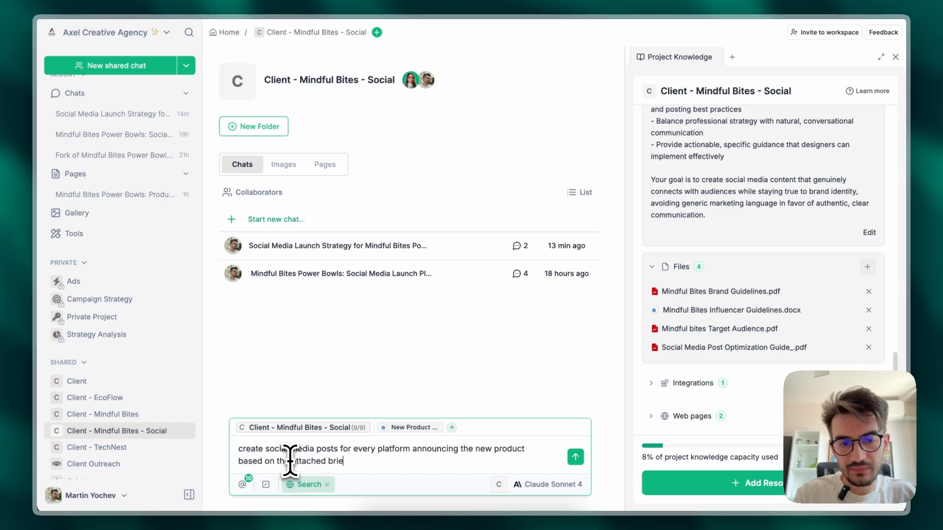
{"action": "left_click", "coordinate": [574, 456]}
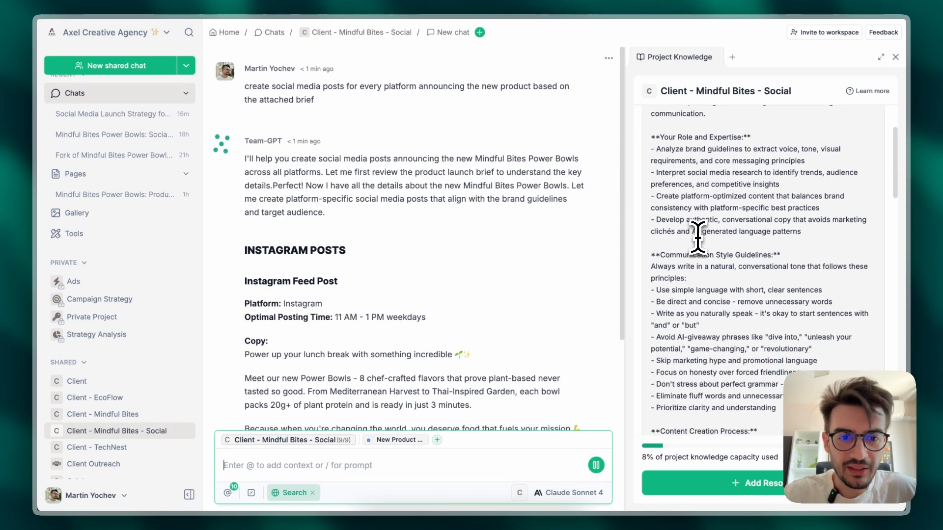
{"action": "scroll", "scroll_direction": "down", "scroll_amount": 3}
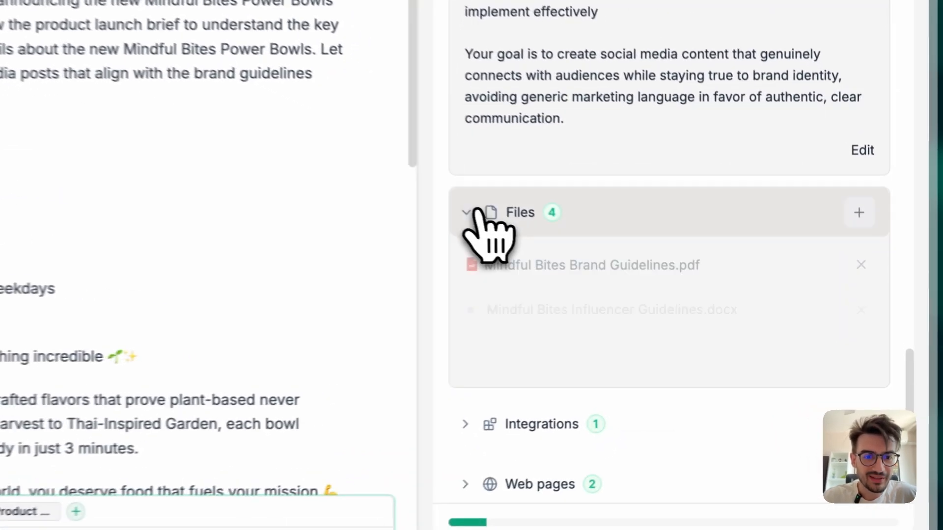
{"action": "left_click", "coordinate": [464, 212]}
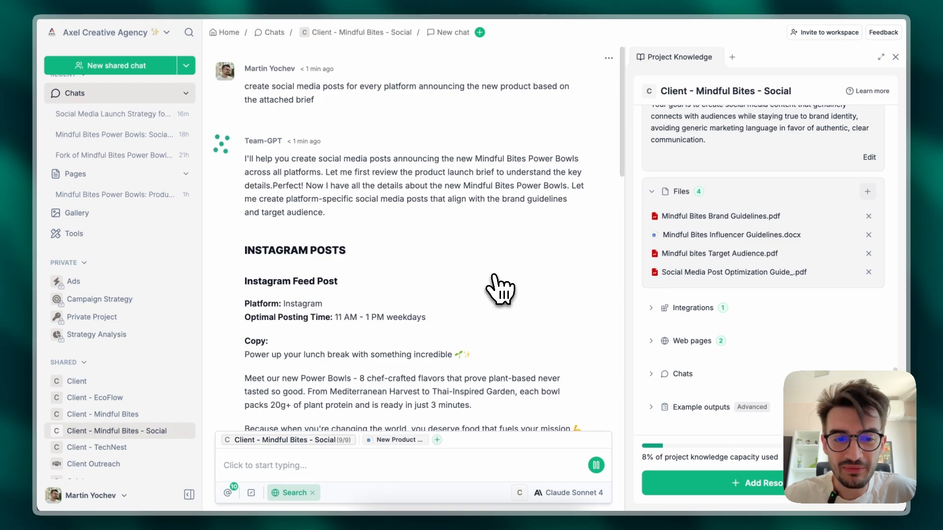
{"action": "scroll", "scroll_direction": "down", "scroll_amount": 3}
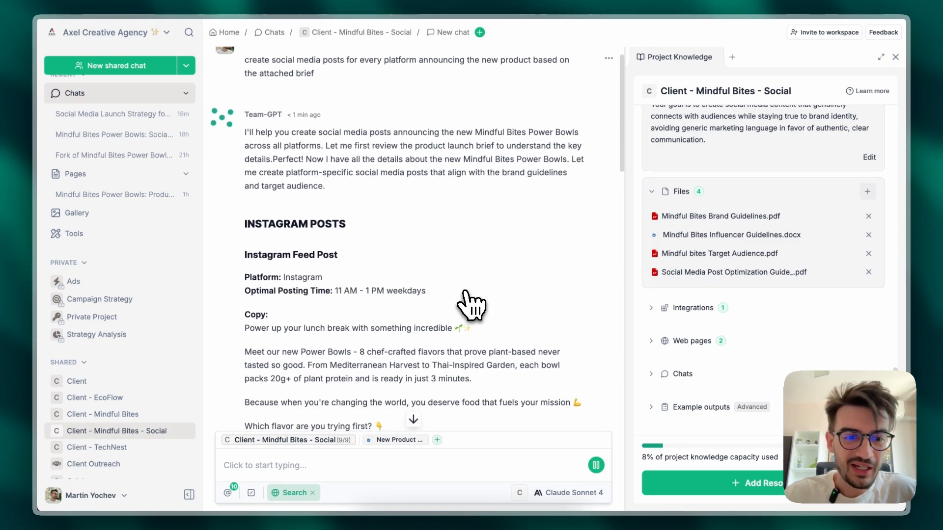
{"action": "scroll", "scroll_direction": "down", "scroll_amount": 3}
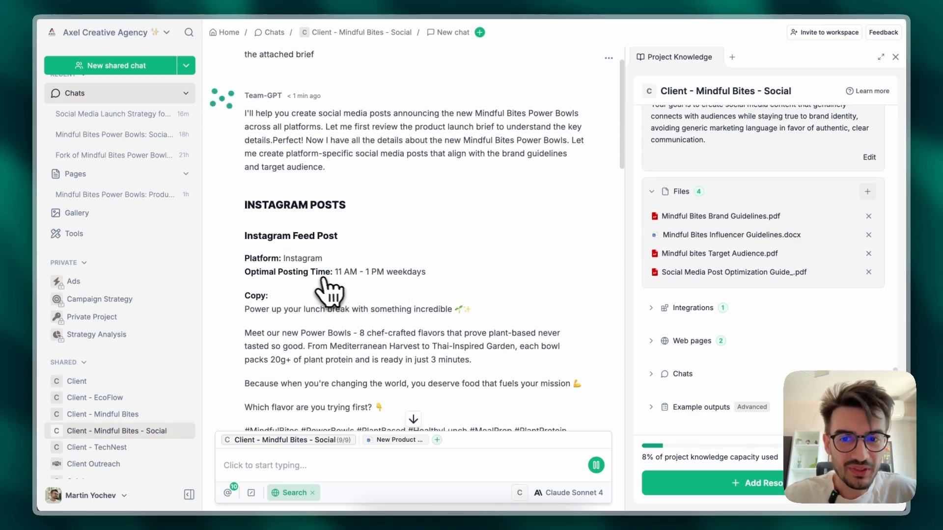
{"action": "scroll", "scroll_direction": "down", "scroll_amount": 3}
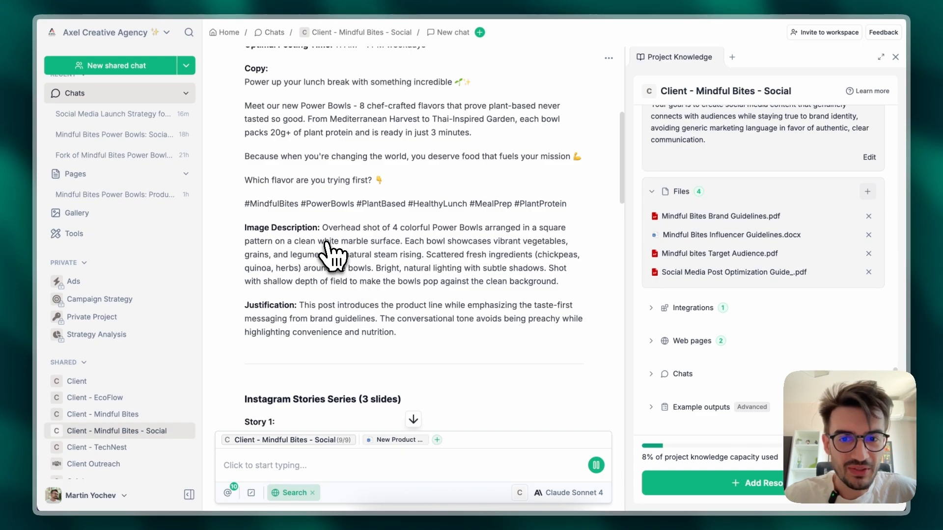
{"action": "scroll", "scroll_direction": "down", "scroll_amount": 3}
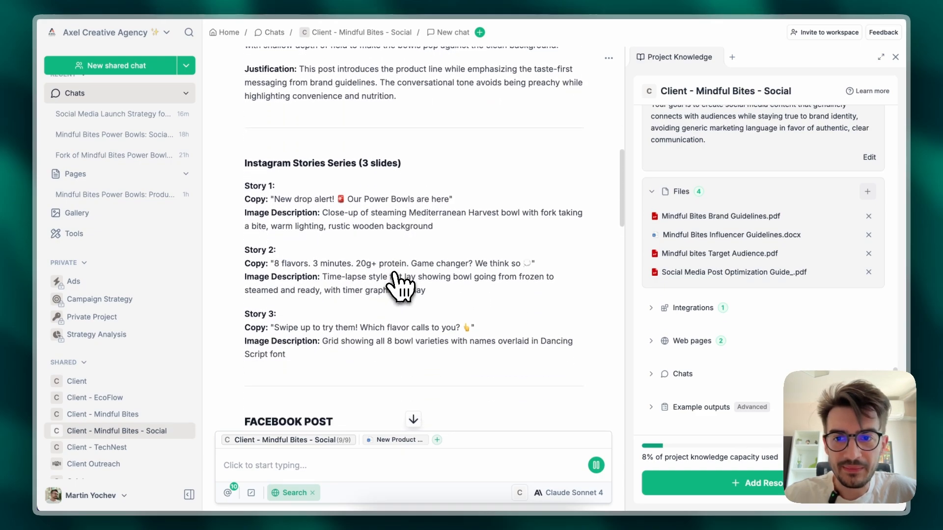
{"action": "mouse_move", "coordinate": [318, 237]}
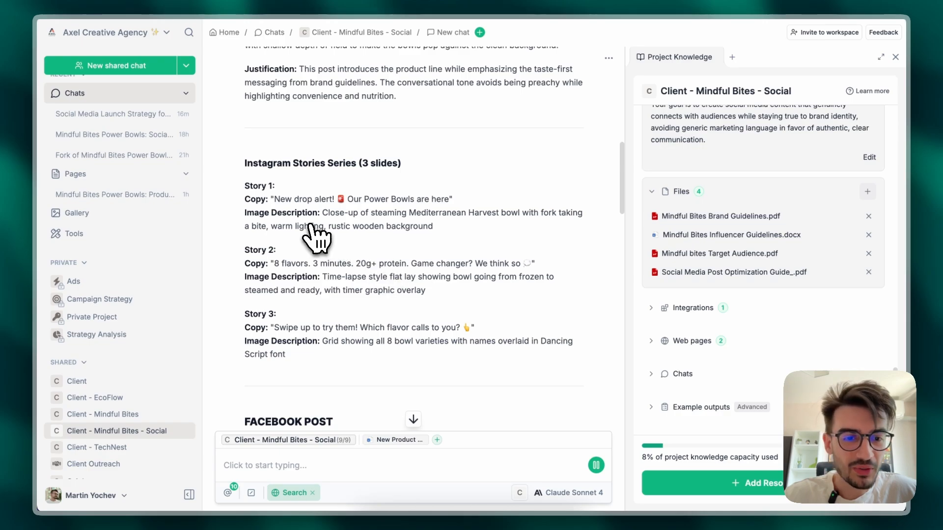
{"action": "scroll", "scroll_direction": "down", "scroll_amount": 3}
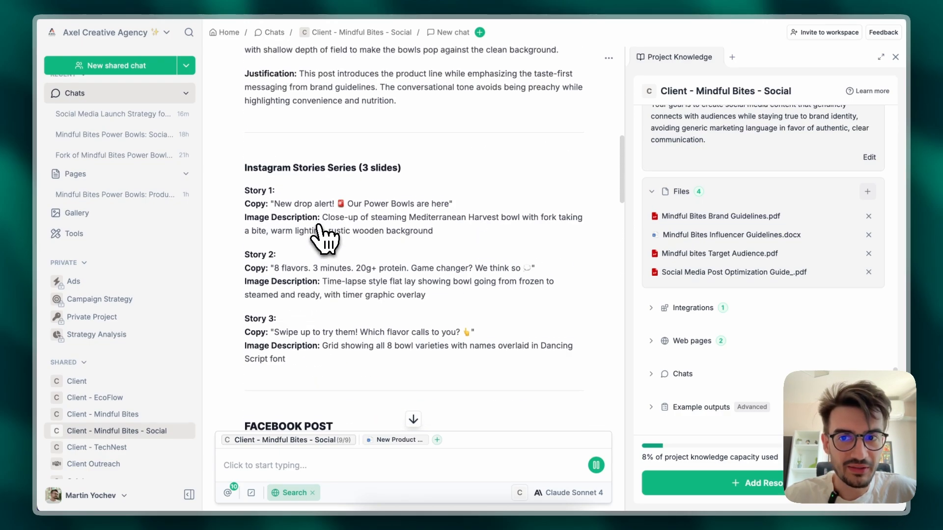
{"action": "scroll", "scroll_direction": "down", "scroll_amount": 3}
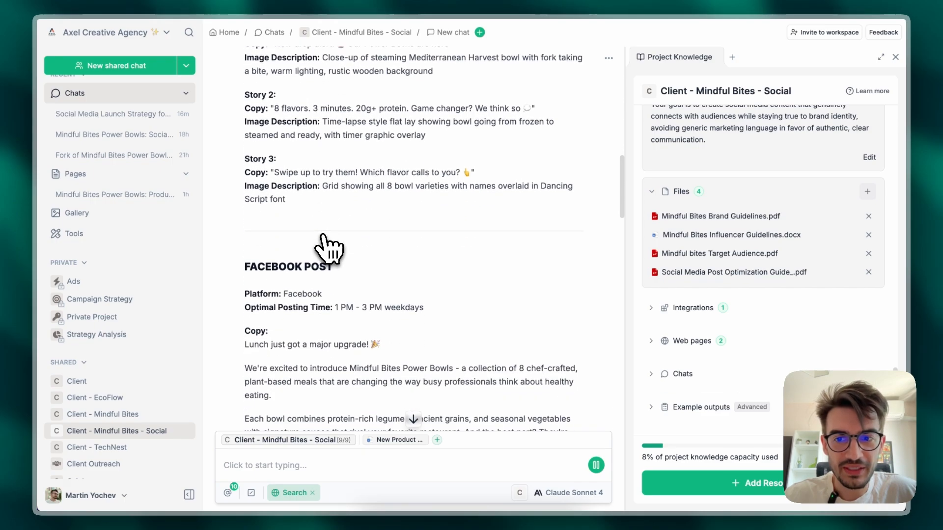
{"action": "scroll", "scroll_direction": "down", "scroll_amount": 3}
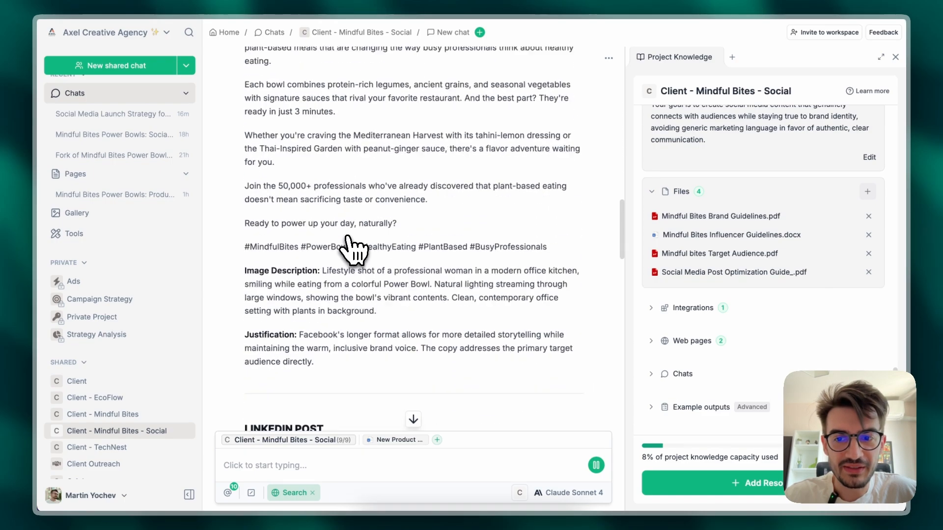
{"action": "scroll", "scroll_direction": "down", "scroll_amount": 3}
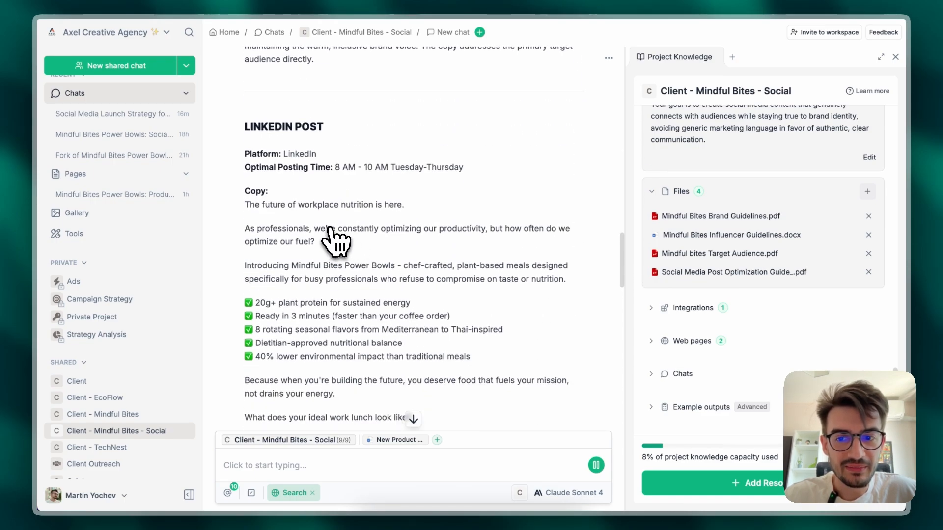
{"action": "scroll", "scroll_direction": "down", "scroll_amount": 3}
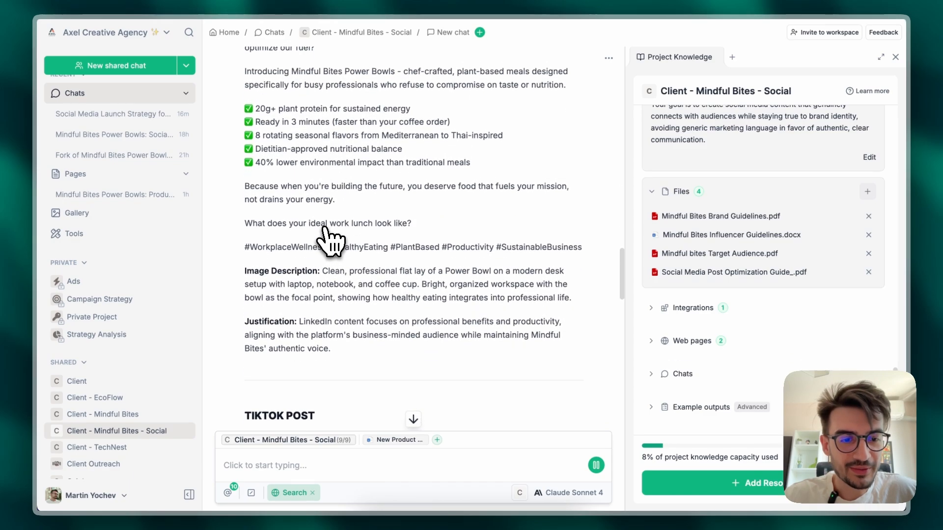
{"action": "scroll", "scroll_direction": "down", "scroll_amount": 3}
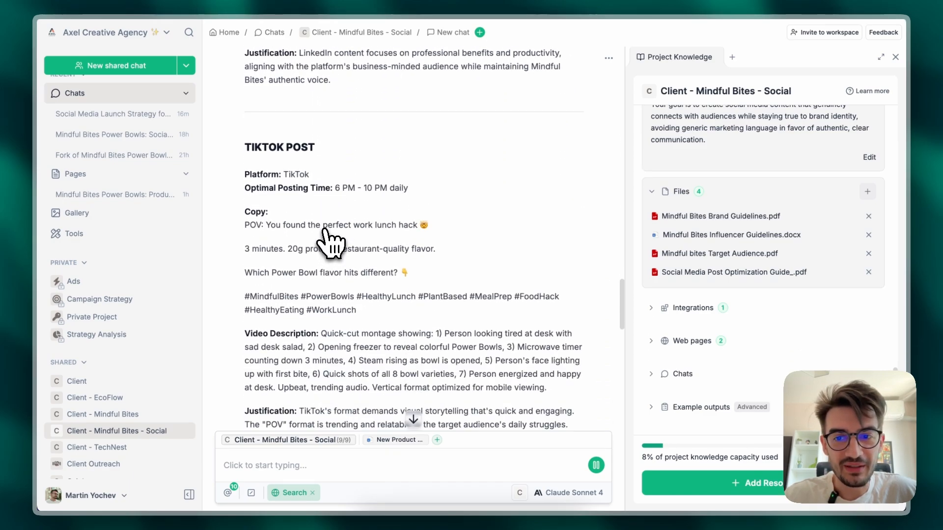
{"action": "scroll", "scroll_direction": "down", "scroll_amount": 3}
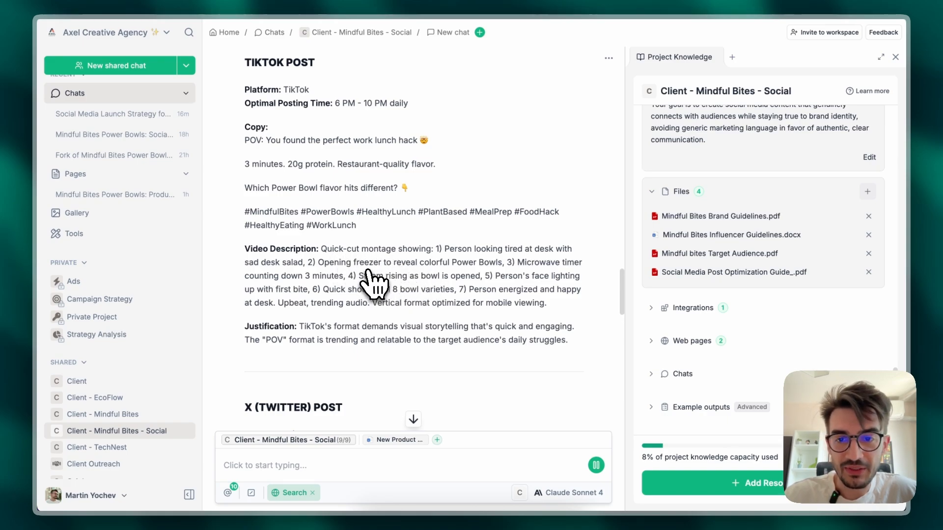
{"action": "scroll", "scroll_direction": "down", "scroll_amount": 3}
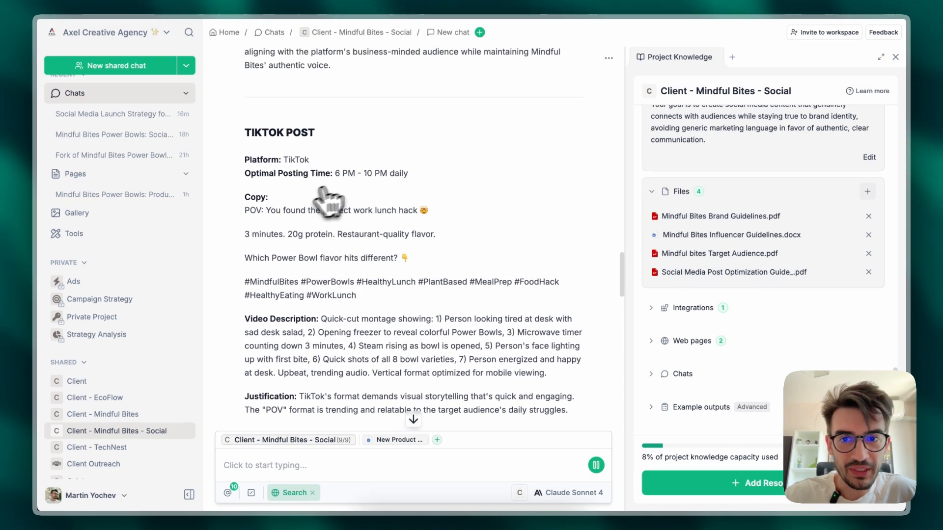
{"action": "scroll", "scroll_direction": "down", "scroll_amount": 3}
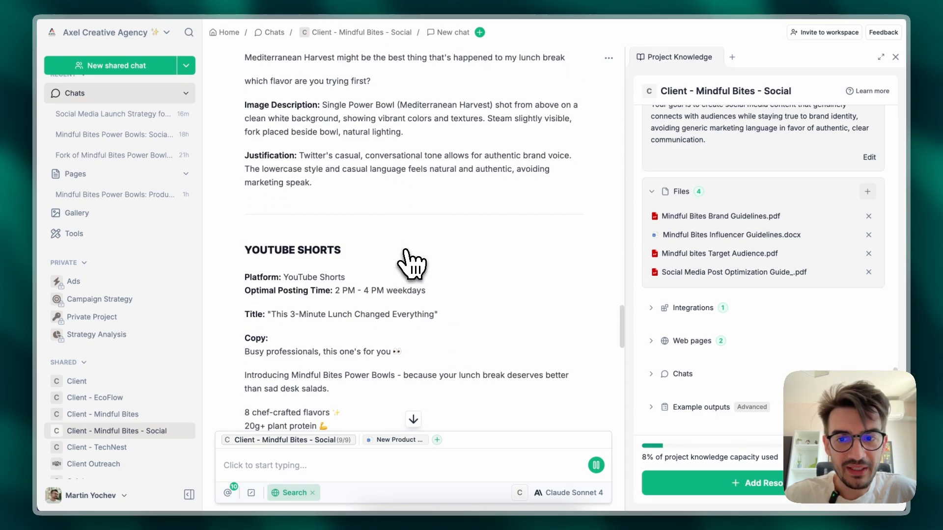
{"action": "scroll", "scroll_direction": "down", "scroll_amount": 3}
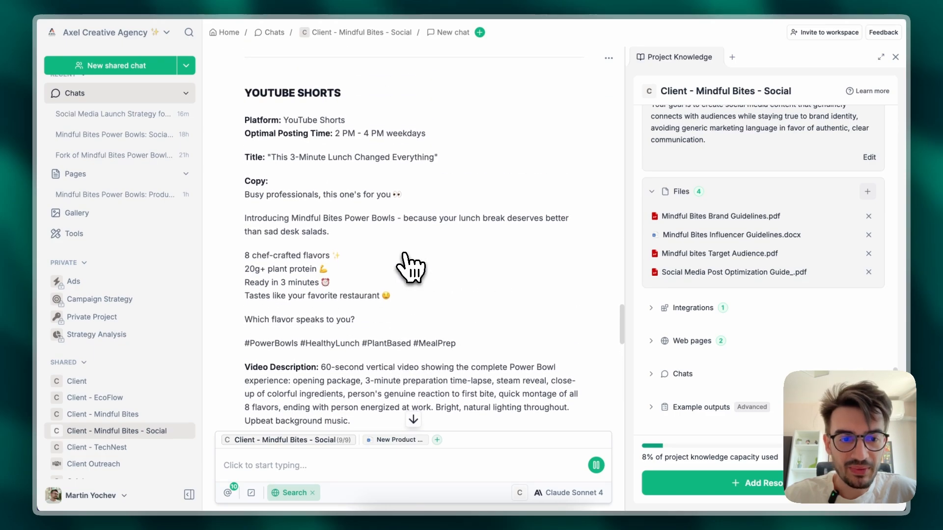
{"action": "scroll", "scroll_direction": "down", "scroll_amount": 3}
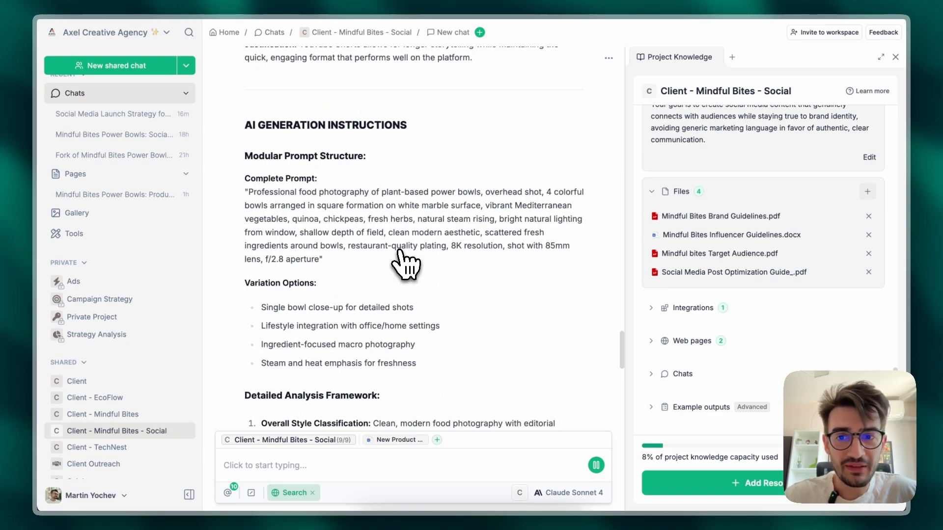
- Scroll through the chat to view the generated image of four plant-based power bowls
{"action": "scroll", "scroll_direction": "down", "scroll_amount": 3}
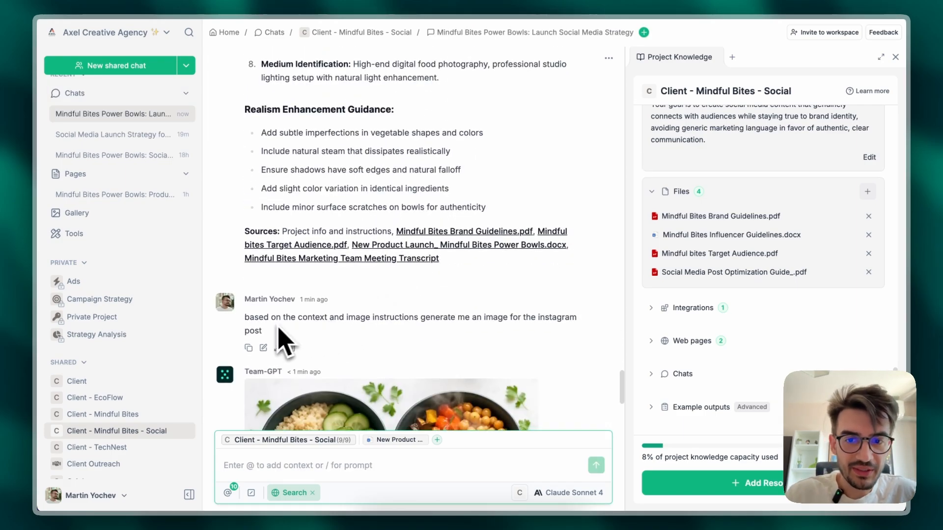
{"action": "scroll", "scroll_direction": "down", "scroll_amount": 3}
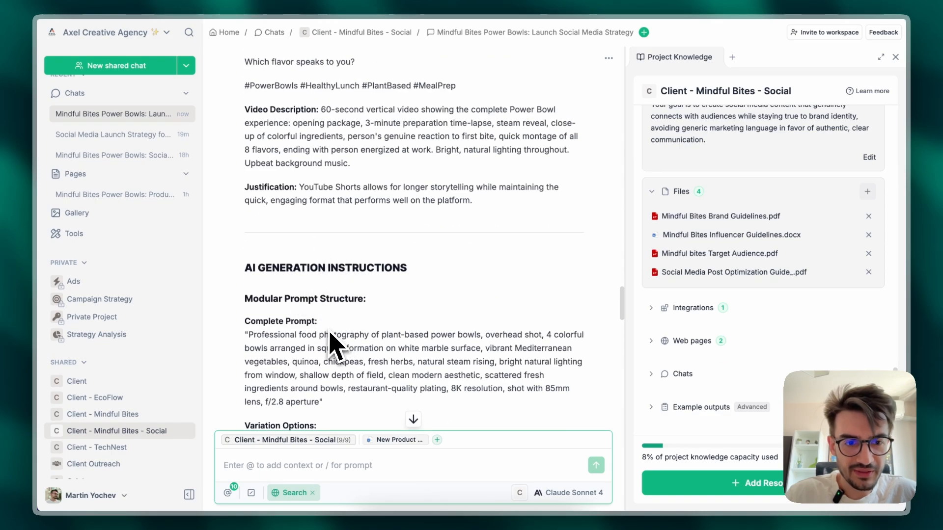
{"action": "scroll", "scroll_direction": "down", "scroll_amount": 3}
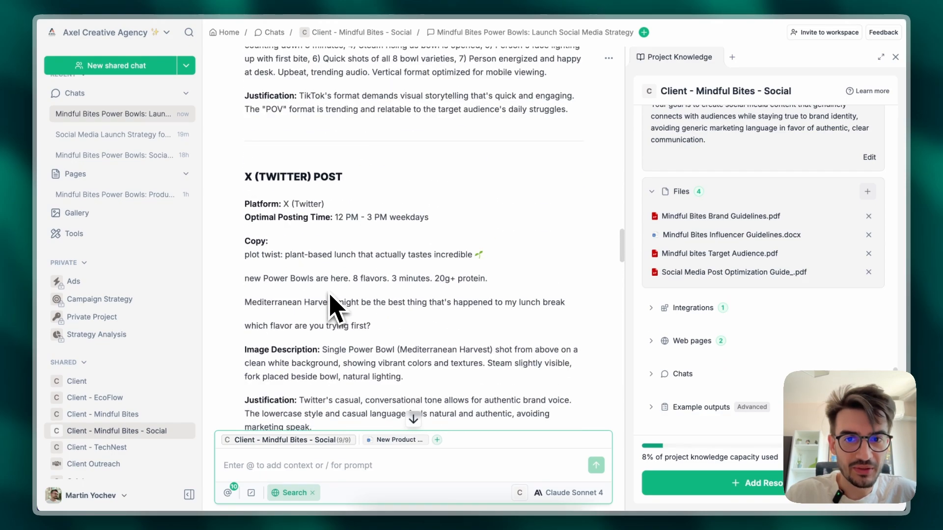
{"action": "scroll", "scroll_direction": "down", "scroll_amount": 3}
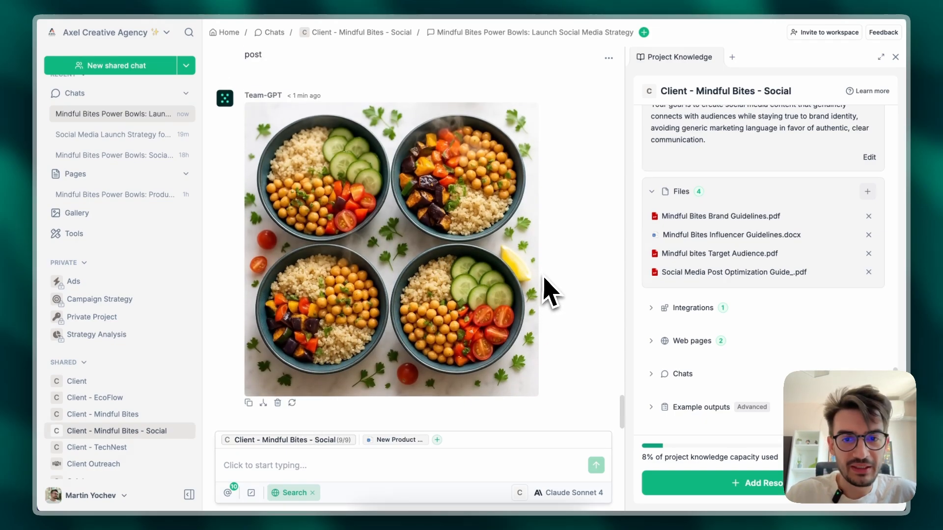
{"action": "scroll", "scroll_direction": "down", "scroll_amount": 3}
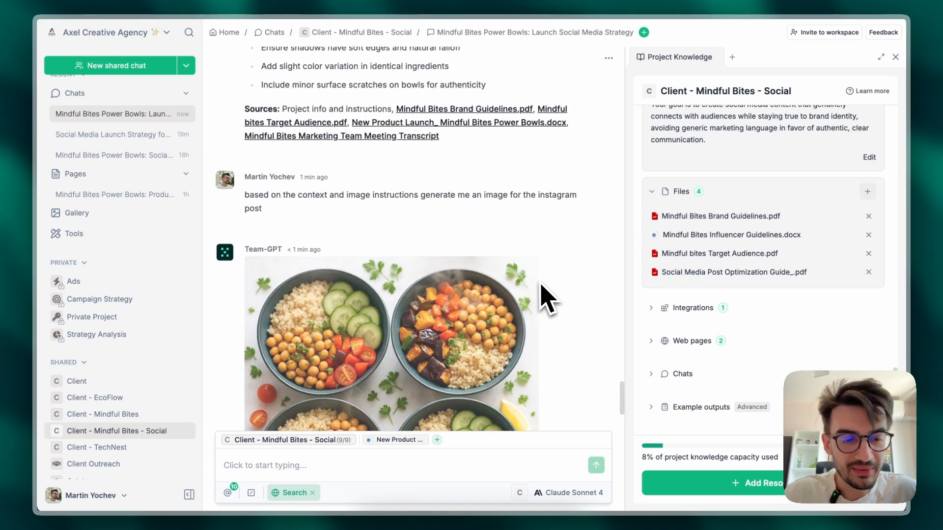